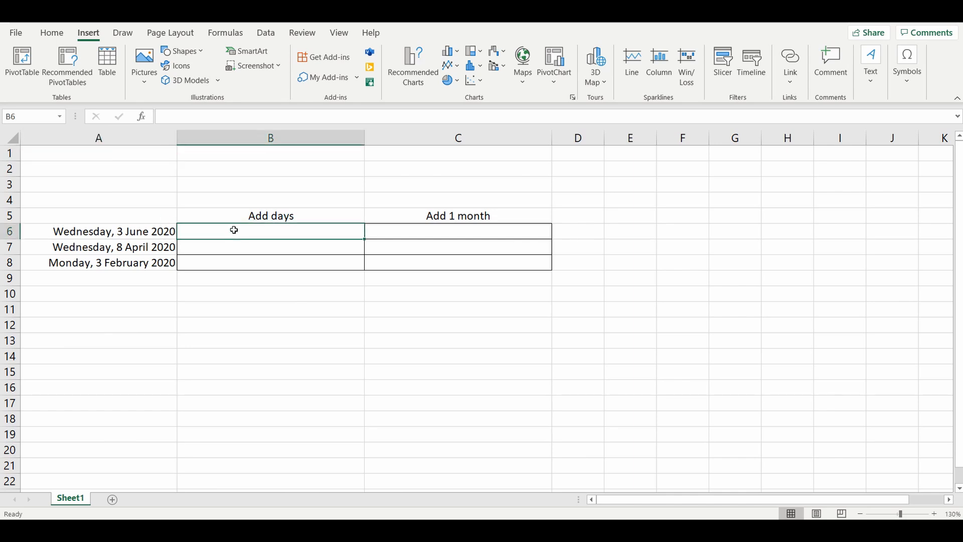
Enter =A6+30 in B6 so it shows Friday, 3 July 2020
type("=")
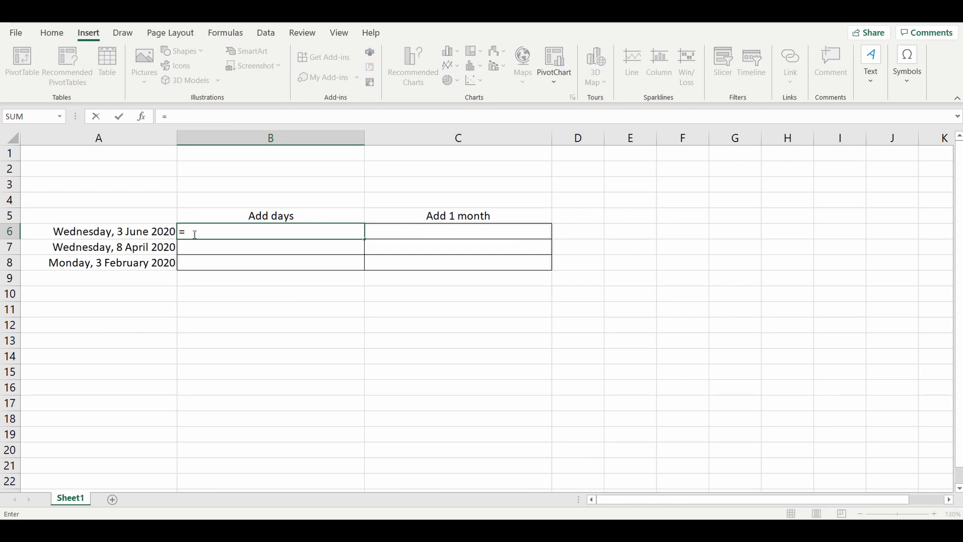
left_click(99, 232)
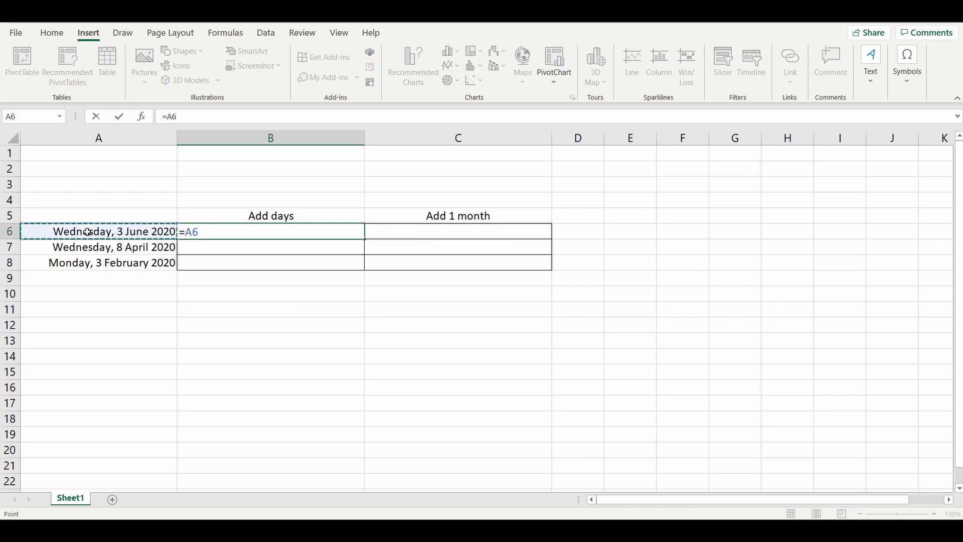
type("+30")
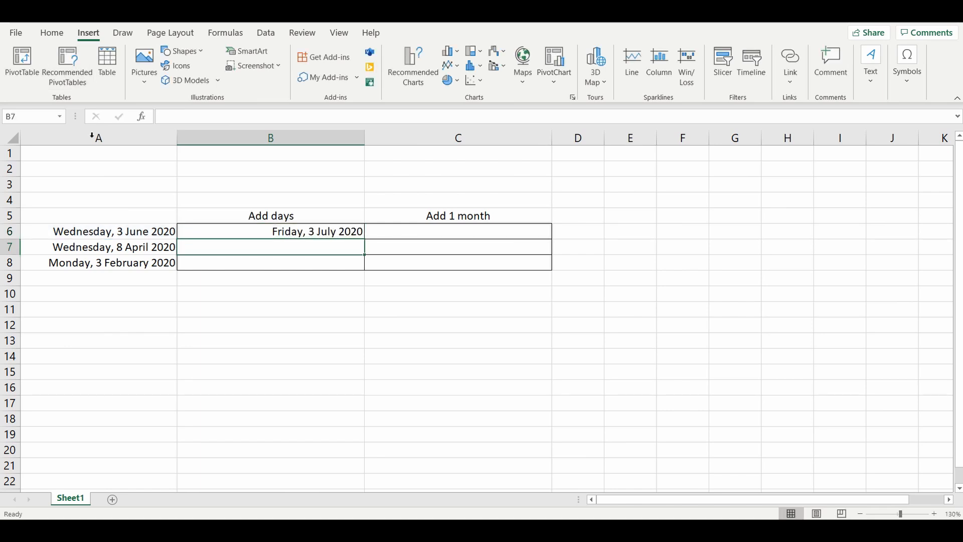
mouse_move(261, 239)
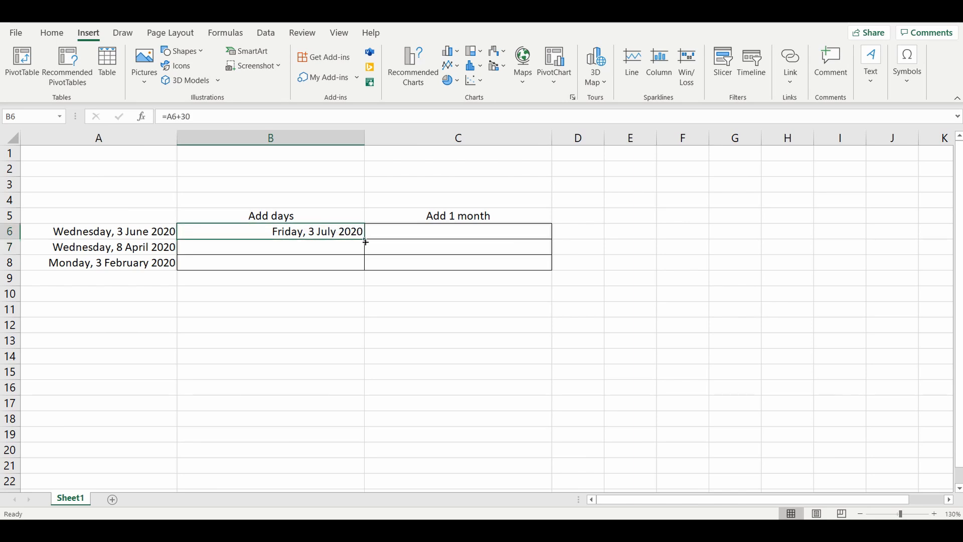
Fill B6's +30 formula down to B8, showing 8 May and 4 March 2020
left_click_drag(364, 239, 364, 263)
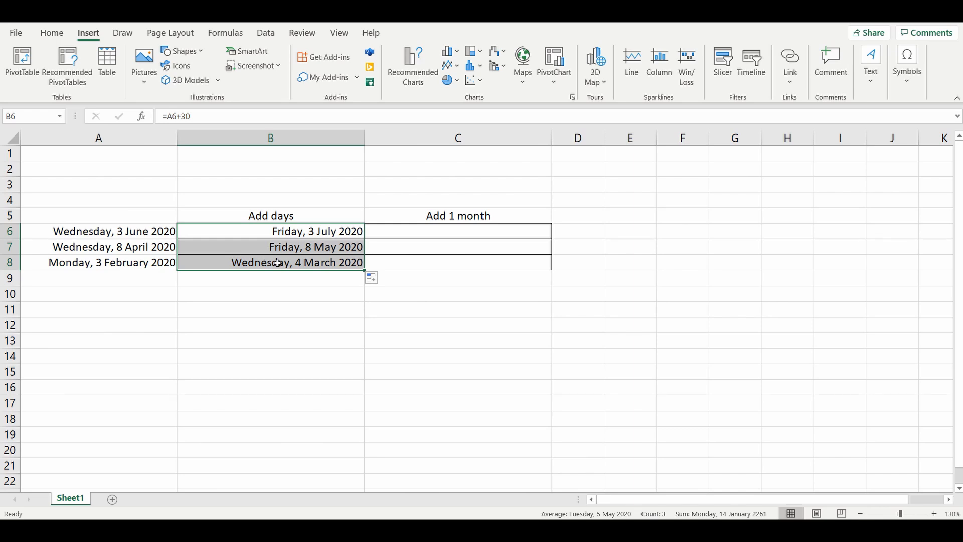
mouse_move(148, 258)
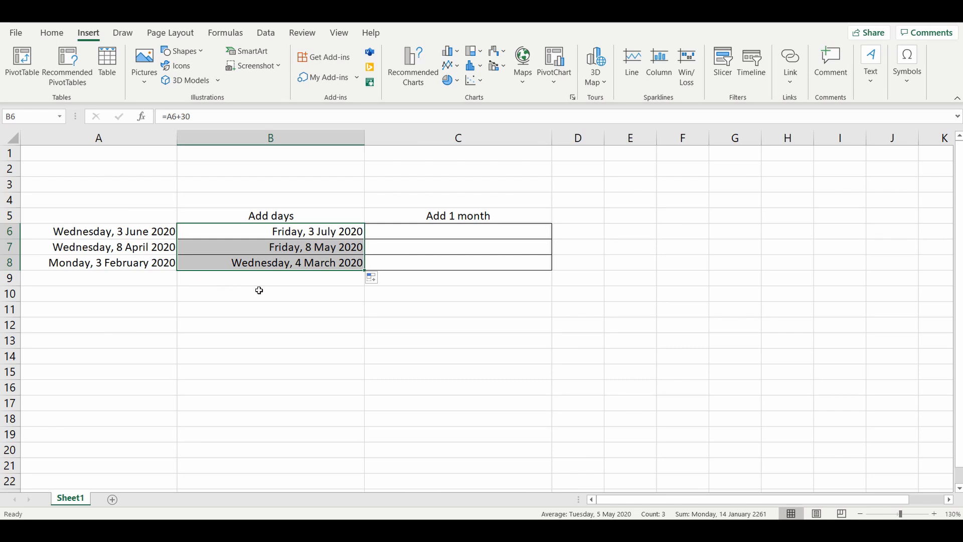
left_click(295, 231)
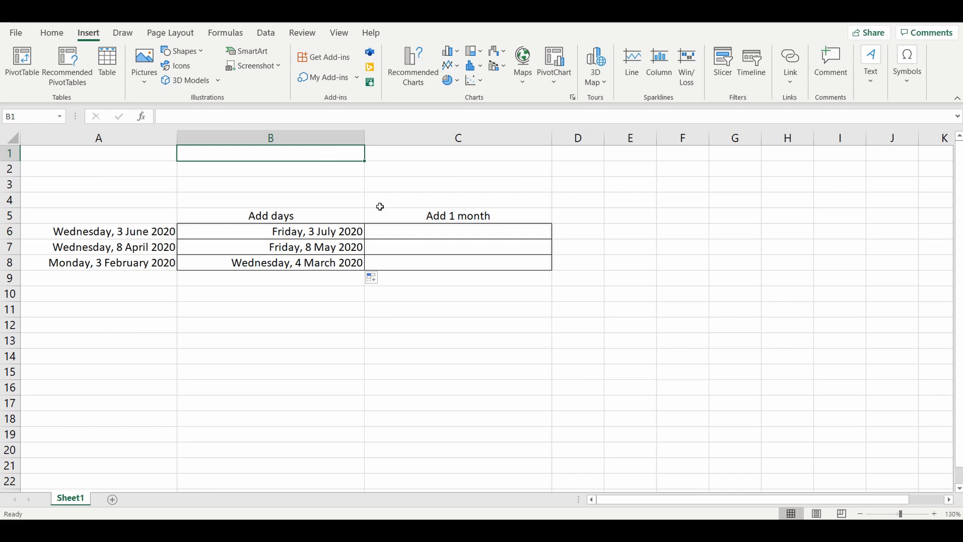
Type =DATE(YEAR(A6),MONTH(A6),DAY( into C6
left_click(457, 232)
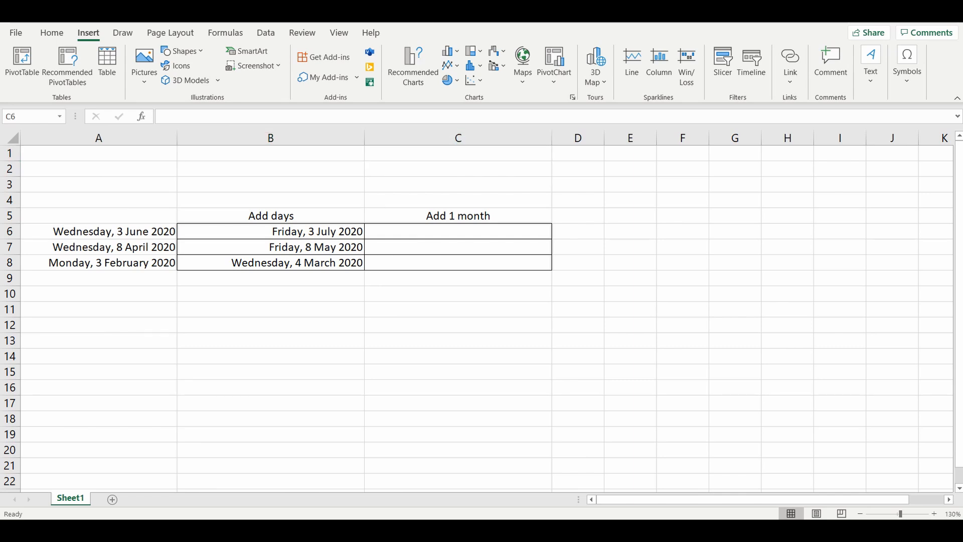
left_click(458, 231)
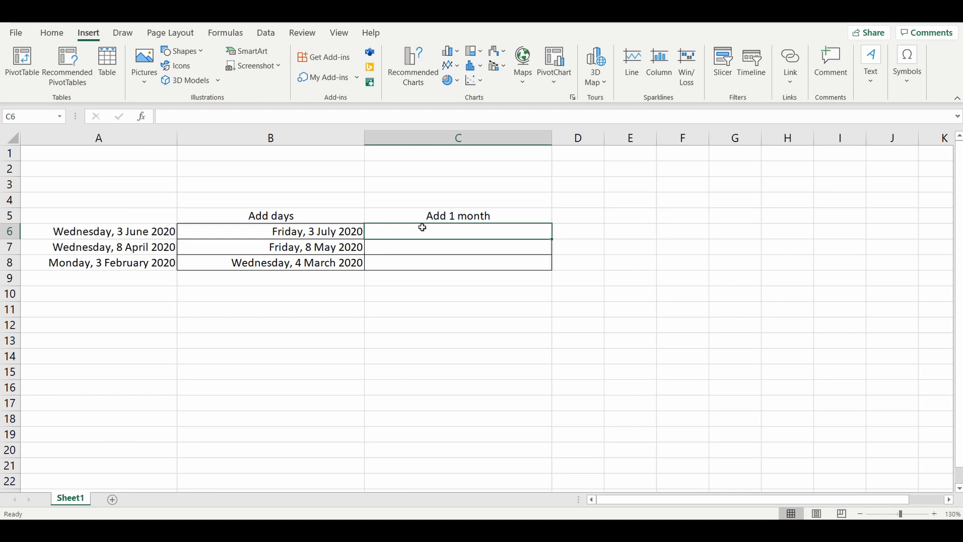
type("=")
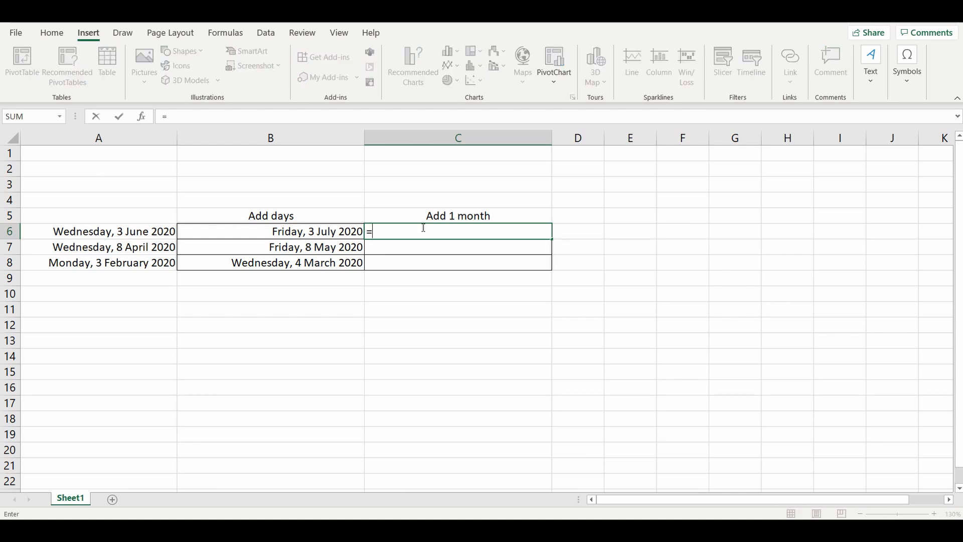
type("date(")
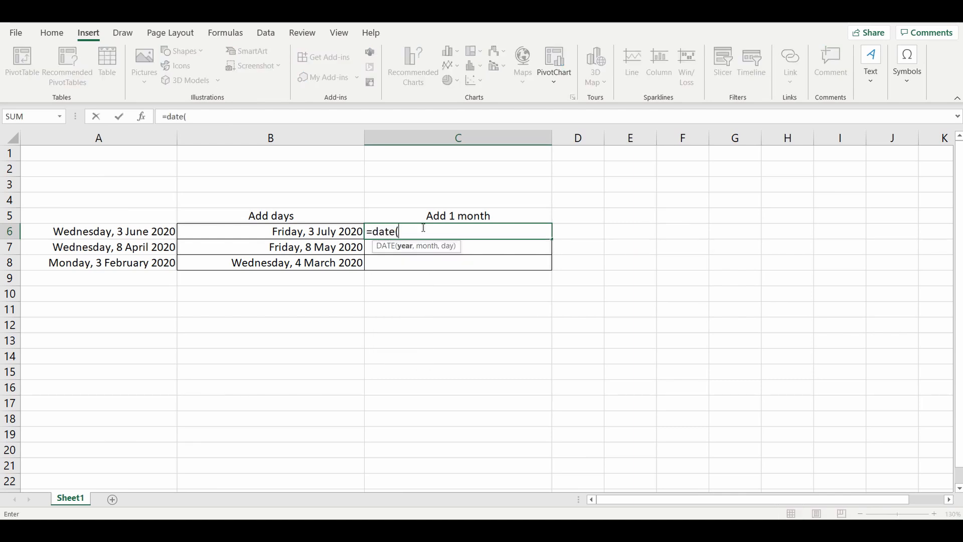
type("year")
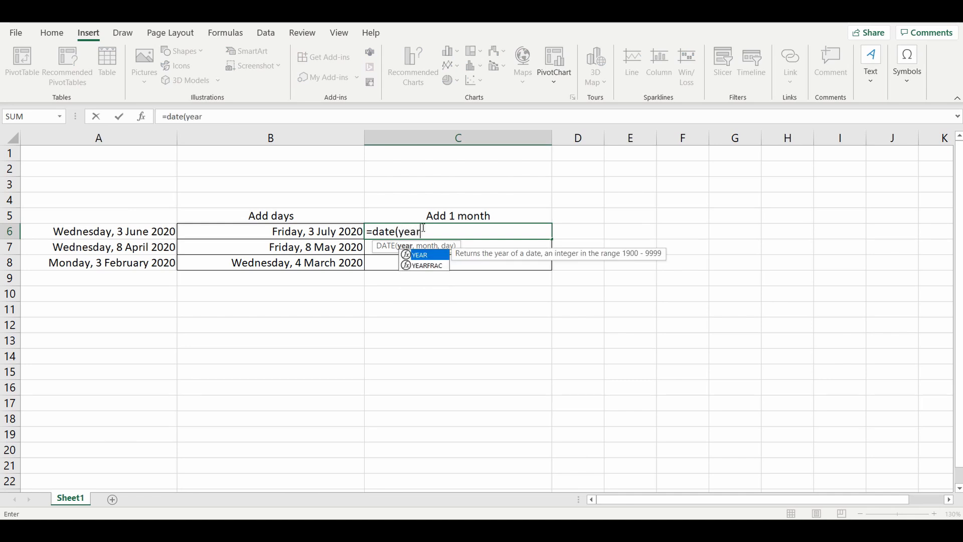
type("(")
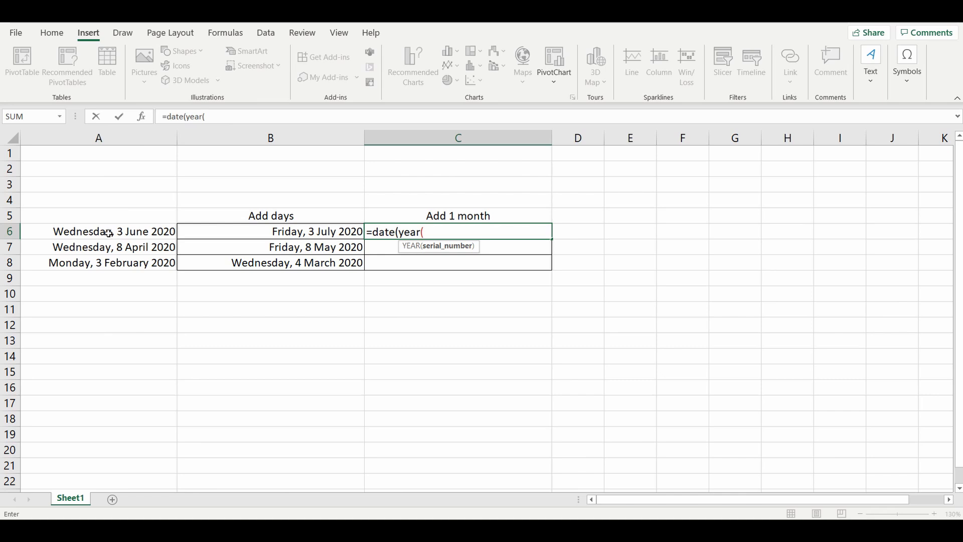
left_click(98, 232)
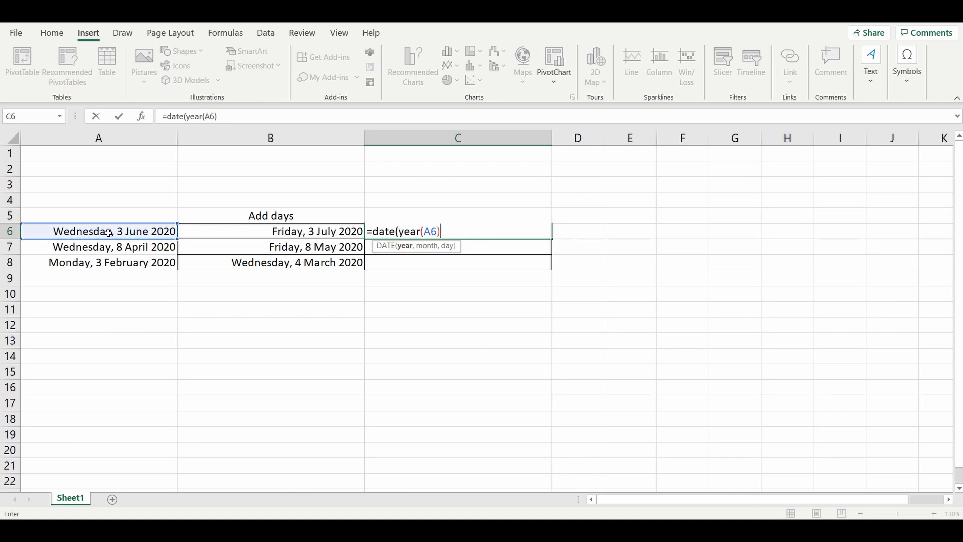
type(",")
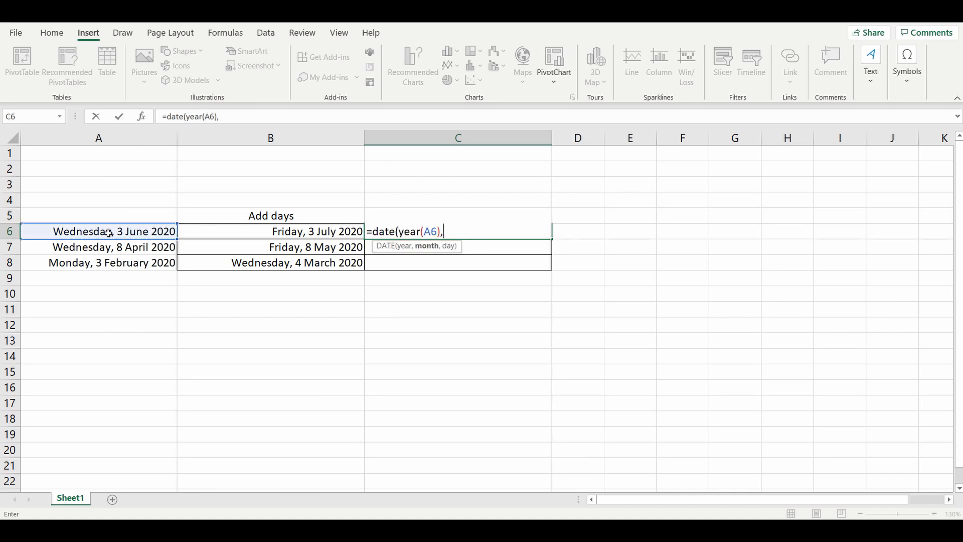
type("month(")
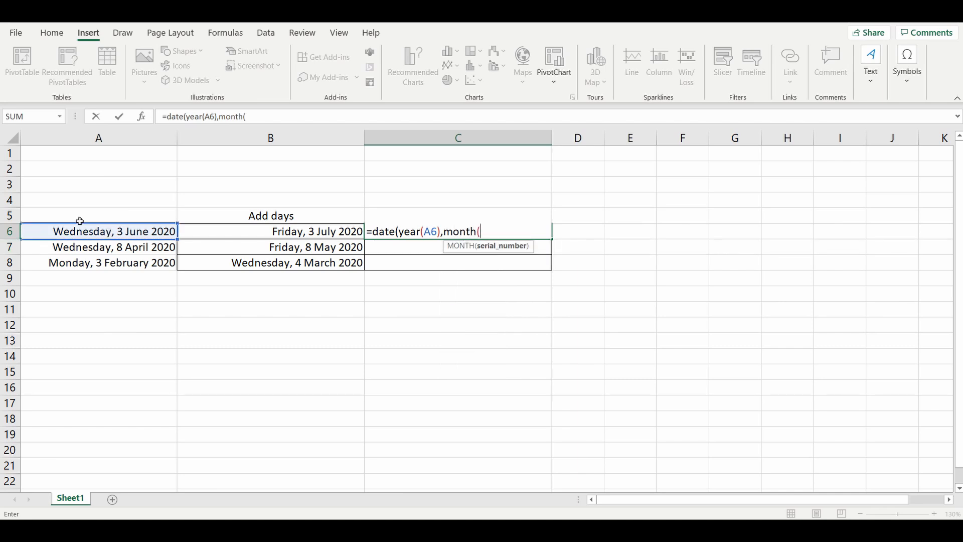
left_click(99, 232)
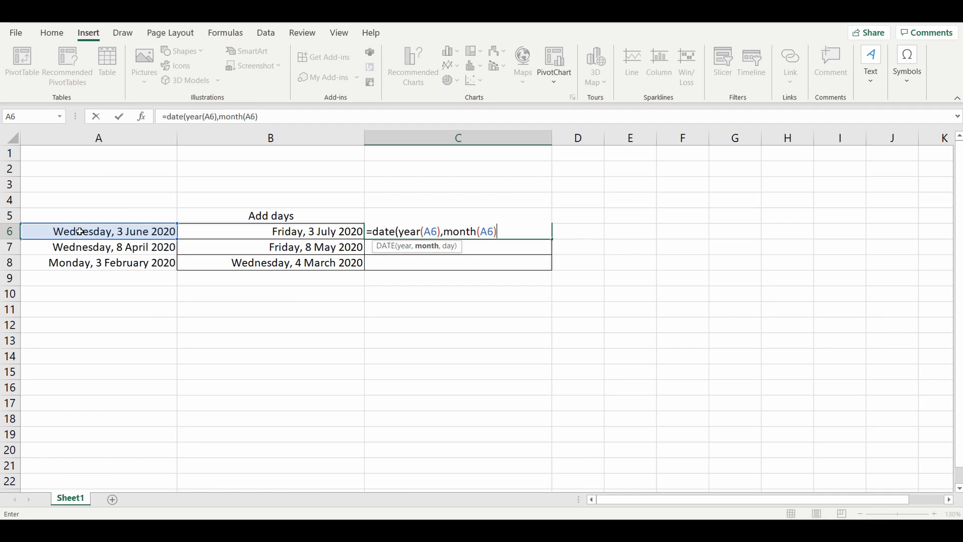
type(",day")
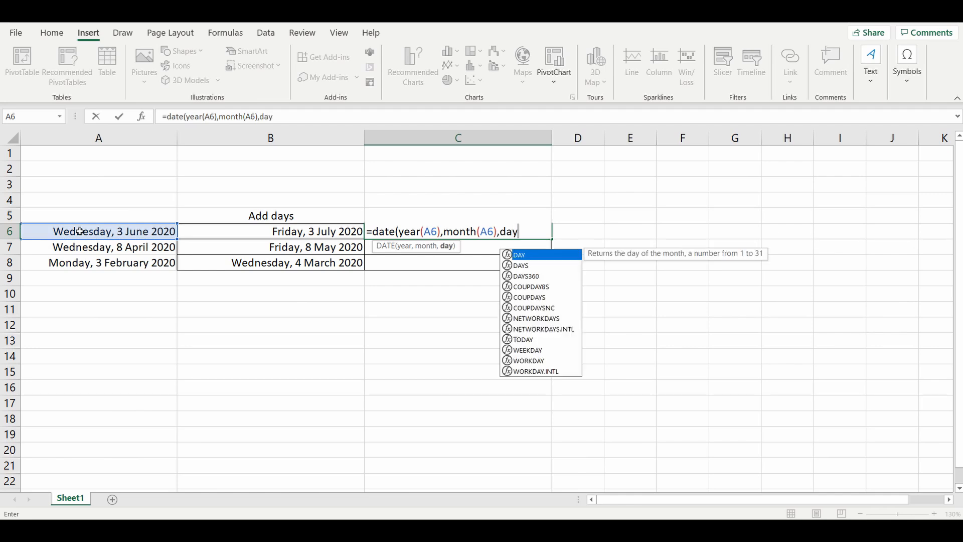
type("(YEAR(A6),MONTH(A6),DAY(A6")
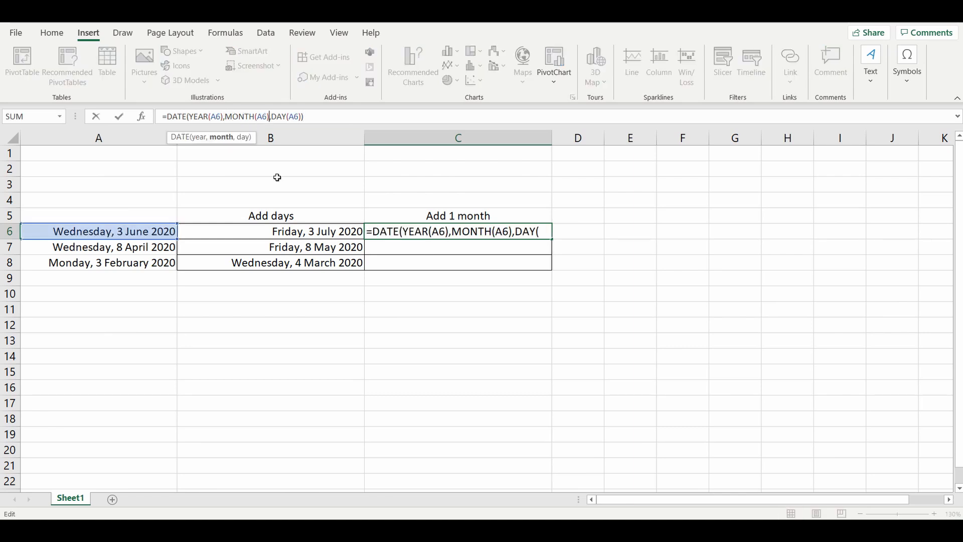
Finish C6 as =DATE(YEAR(A6),MONTH(A6)+1,DAY(A6)) to show 3 July 2020
type("+1")
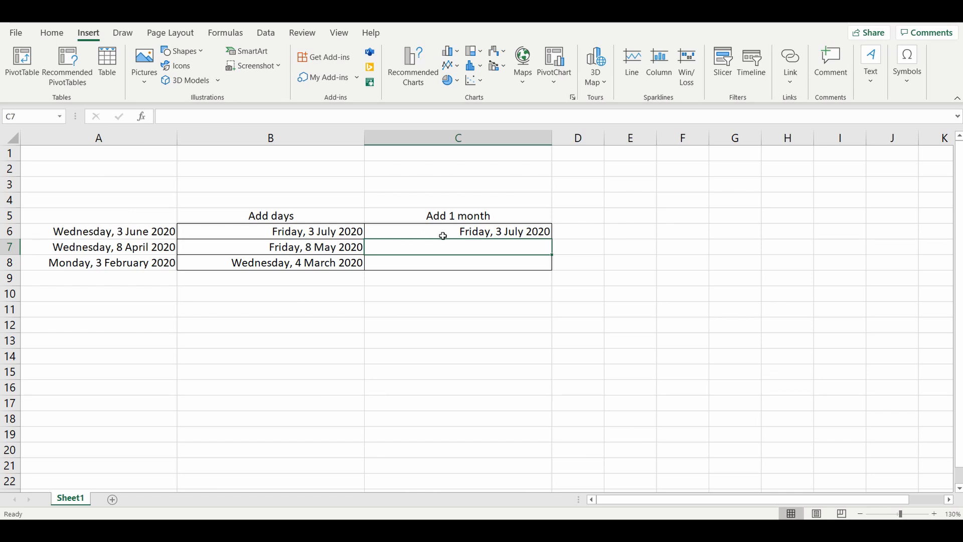
Fill C6's one-month DATE formula down to C8, then reselect C6
left_click(458, 232)
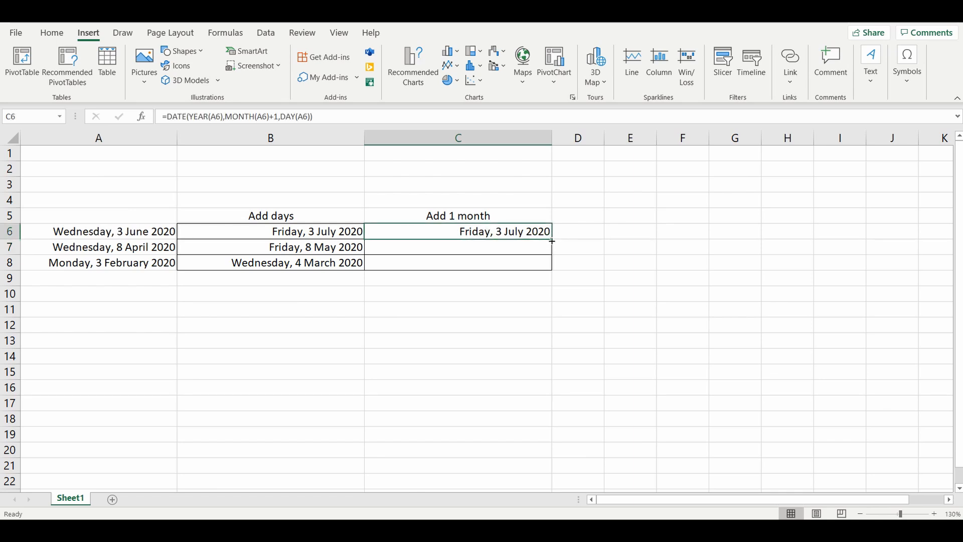
left_click_drag(551, 241, 550, 262)
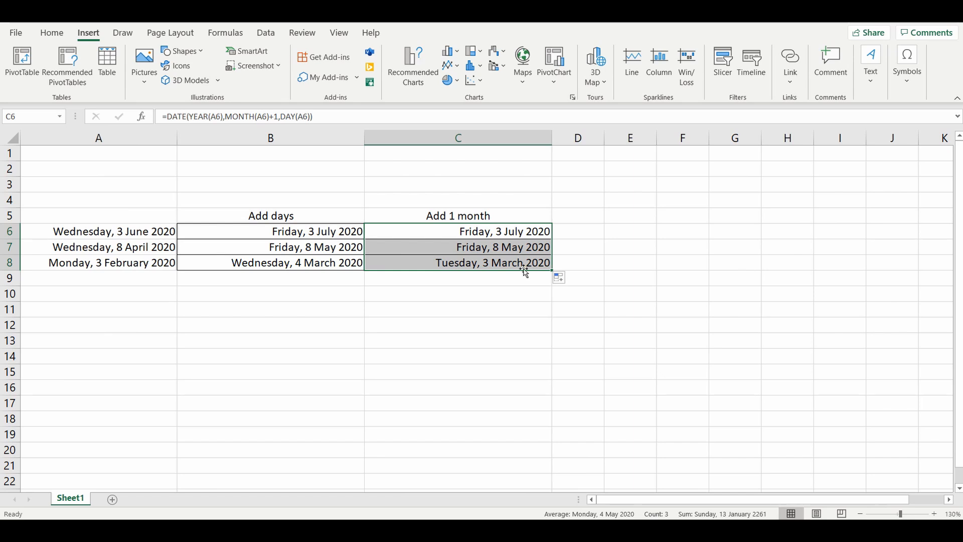
left_click(457, 277)
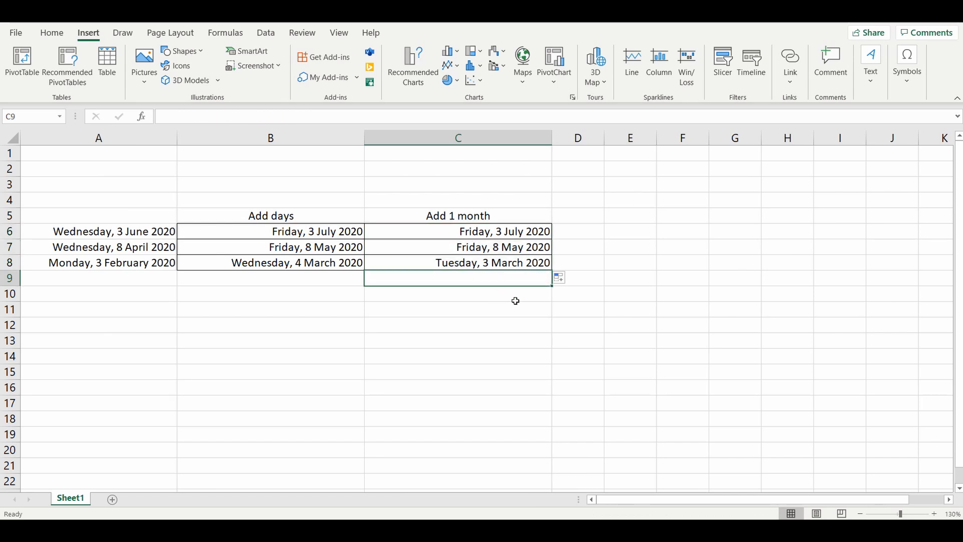
left_click(457, 232)
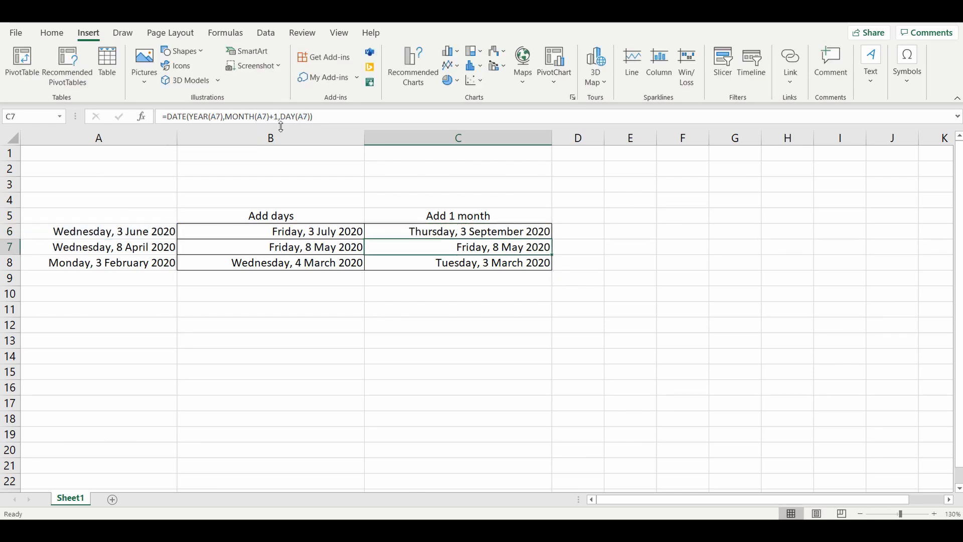
Change C6 to MONTH(A6)+3 and fill it down to C8
left_click(458, 231)
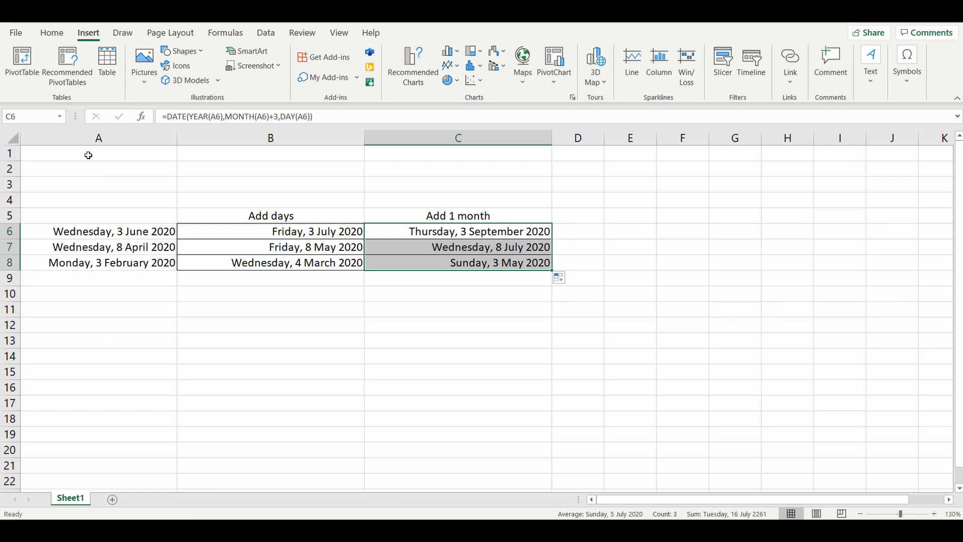
left_click(99, 153)
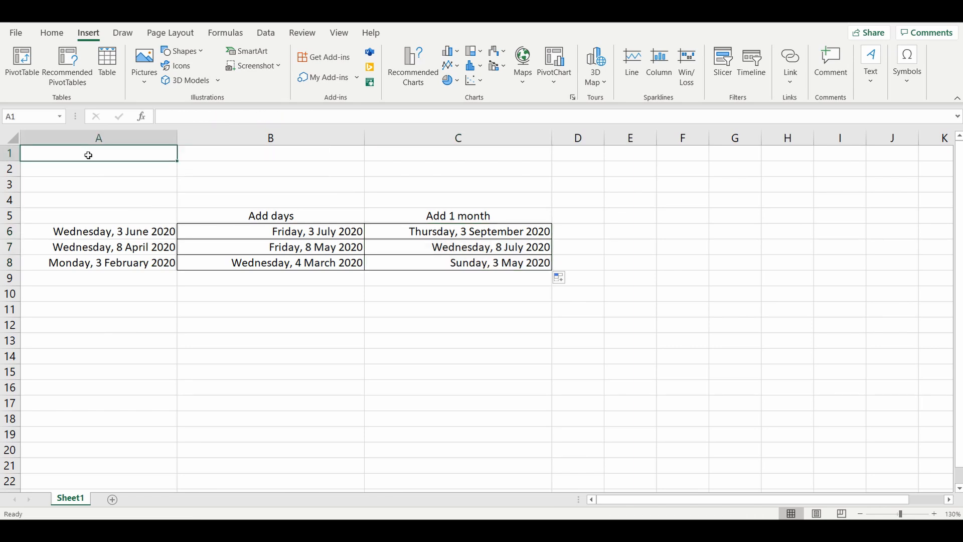